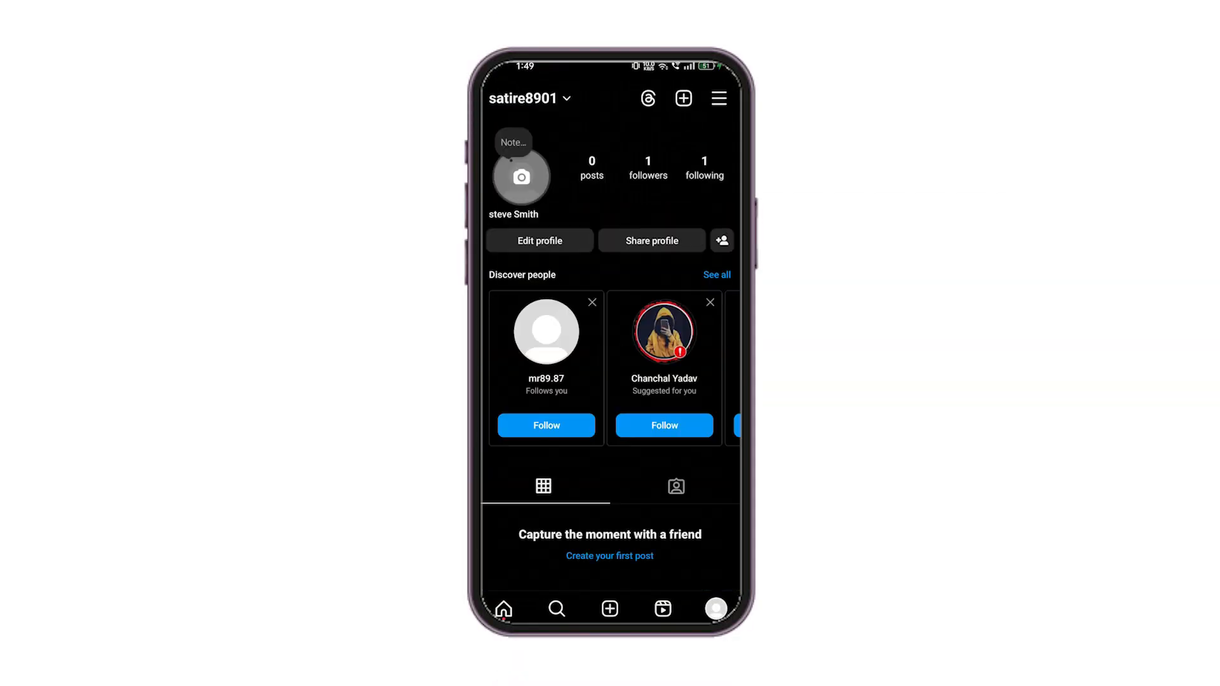
Step: Reach Settings and activity from the profile's three-line menu and scroll to the notification options
click(716, 98)
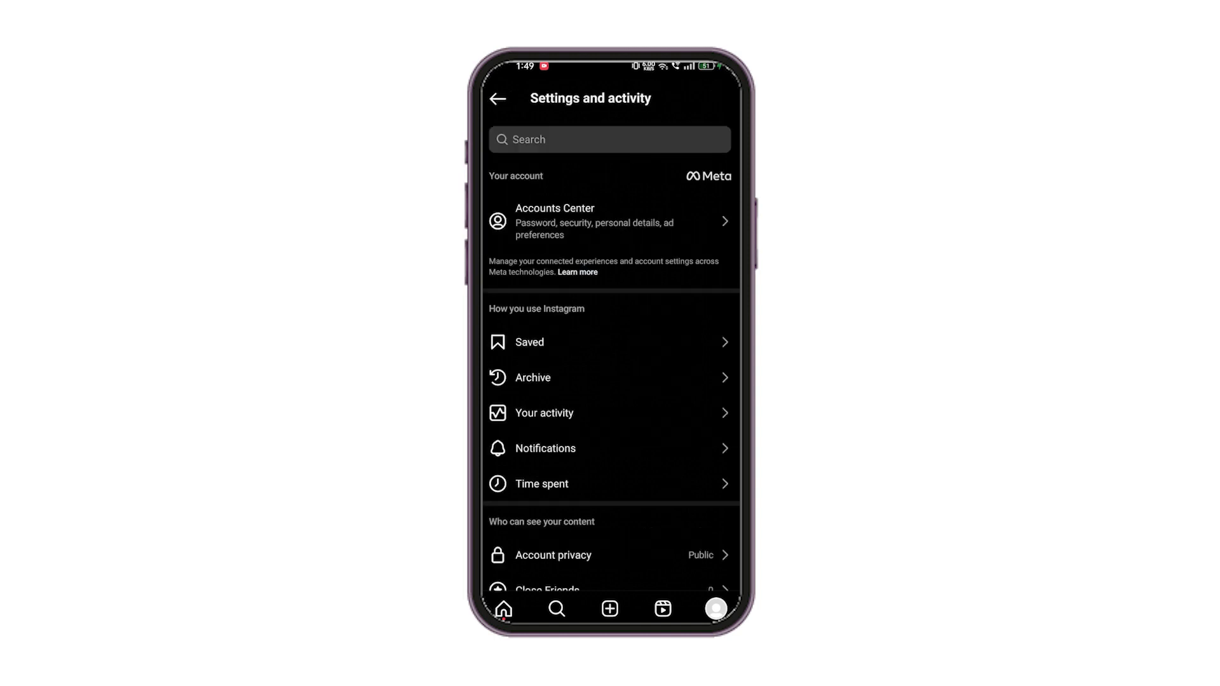
scroll(down, 3)
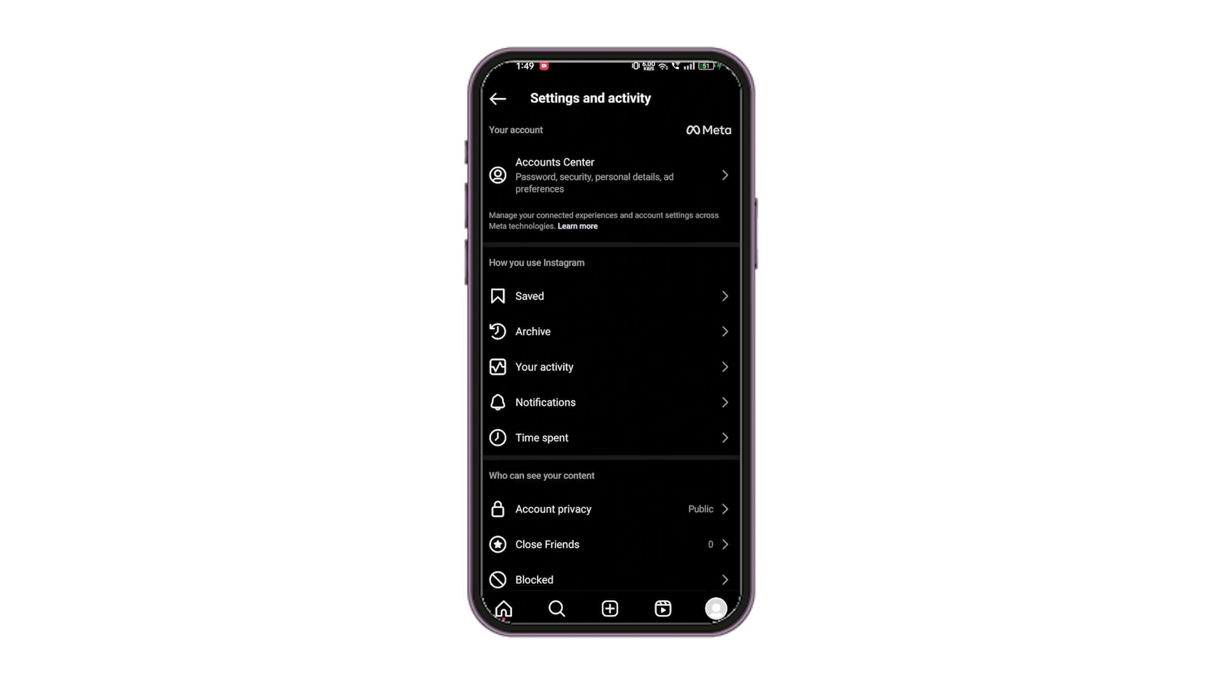
Step: Enter Notifications with Pause all off, check Posts, stories and comments, then move to Messages options
click(545, 403)
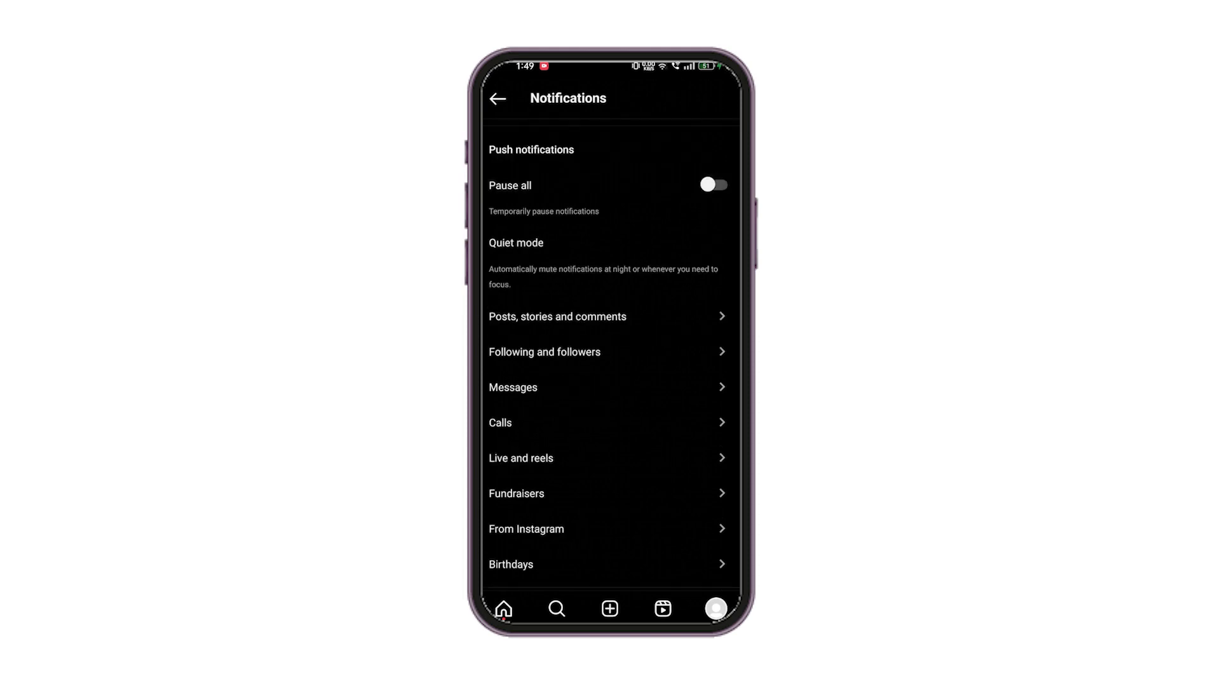
click(556, 317)
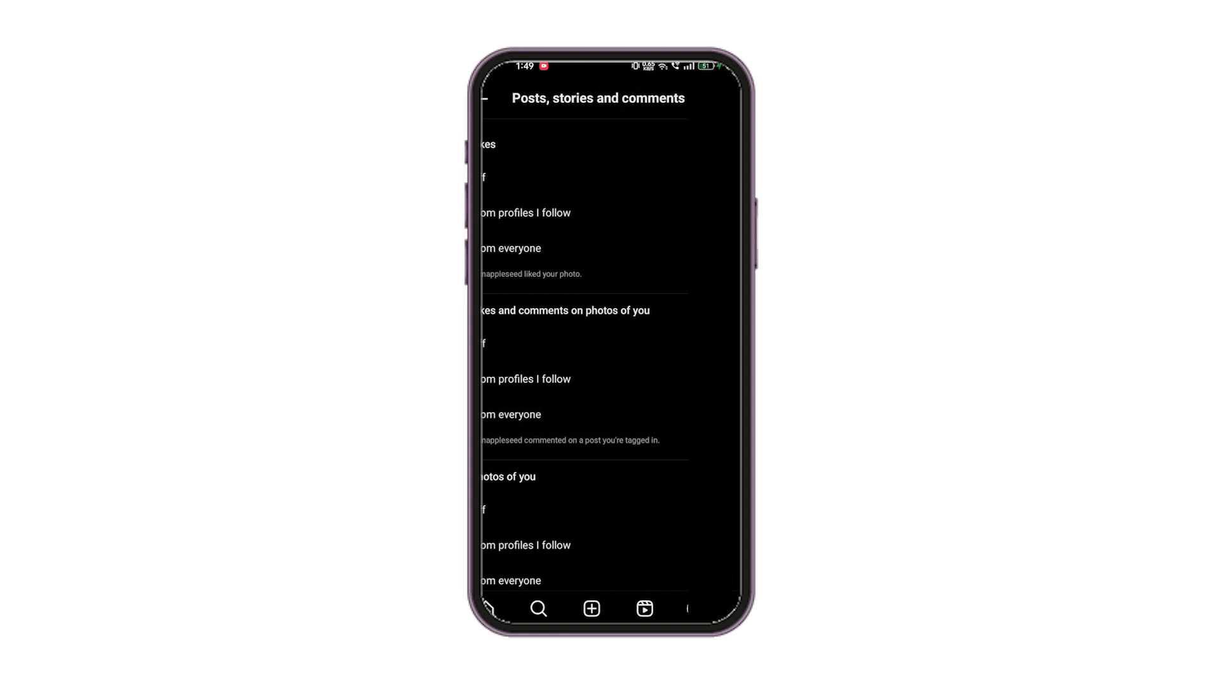
click(501, 103)
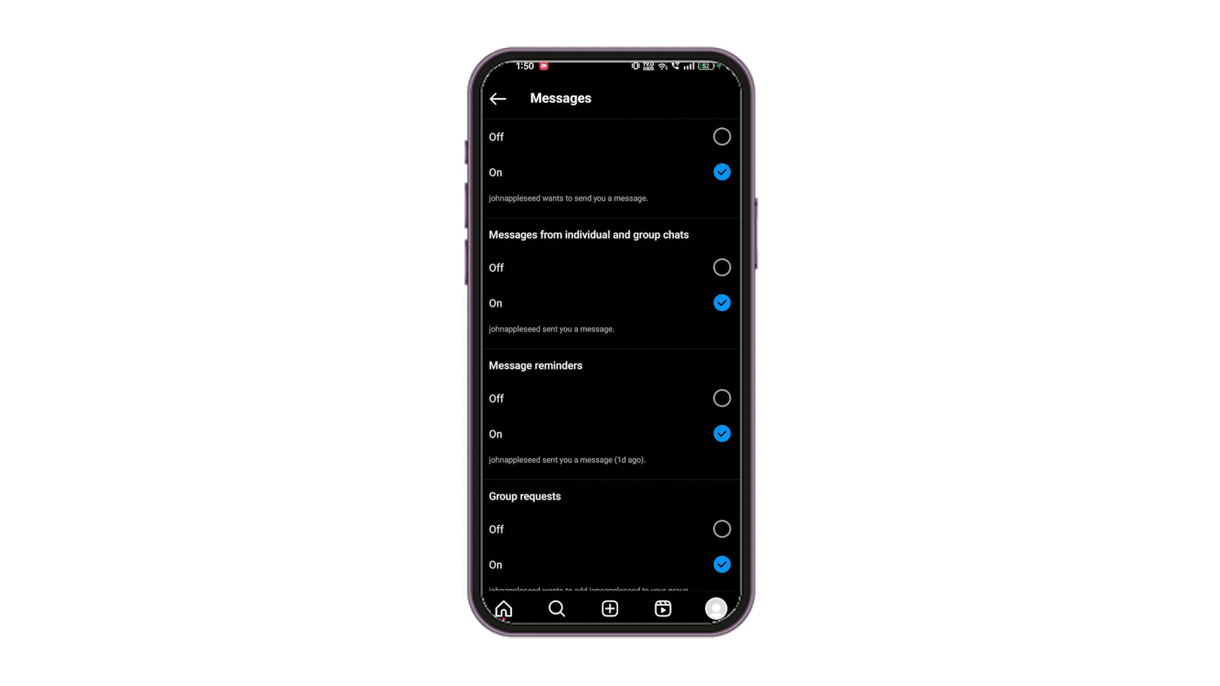
Step: Scroll through the Messages options, leaving broadcast channels, reminders and group requests On
scroll(down, 3)
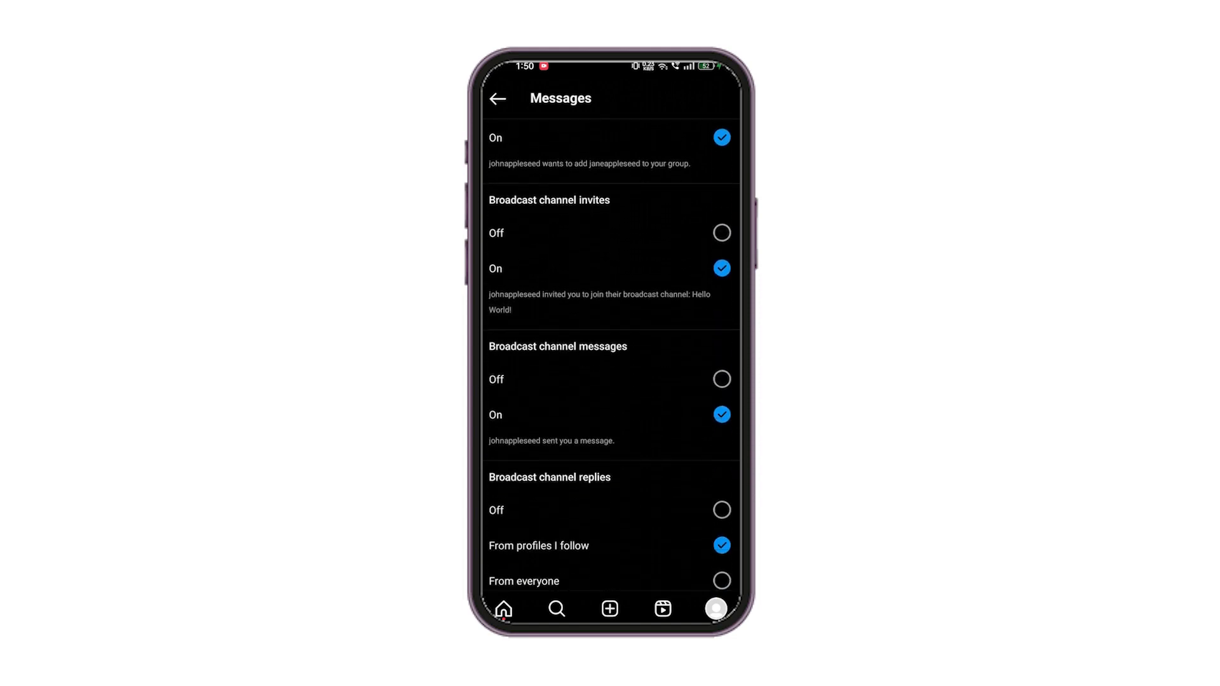